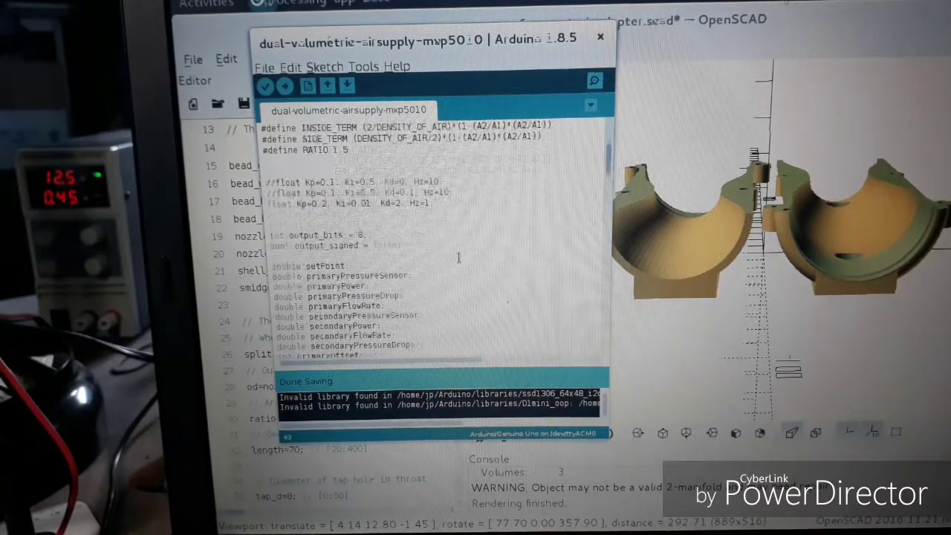
scroll(down, 3)
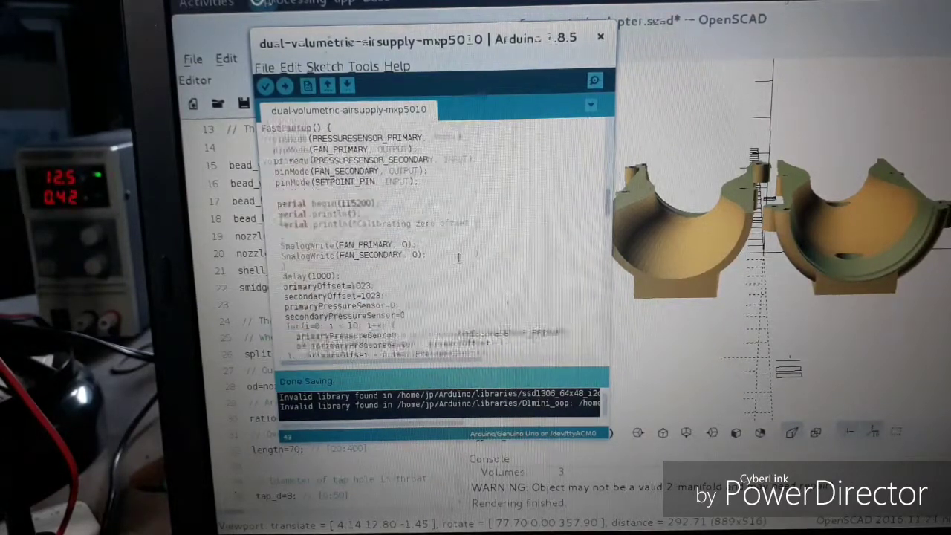